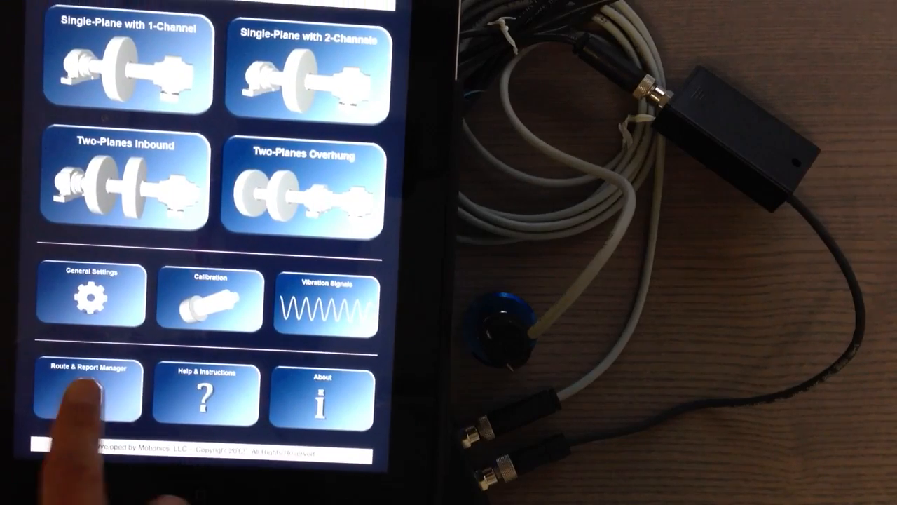
# Open Route & Report Manager from the iRotorBalancer home screen
pyautogui.click(84, 389)
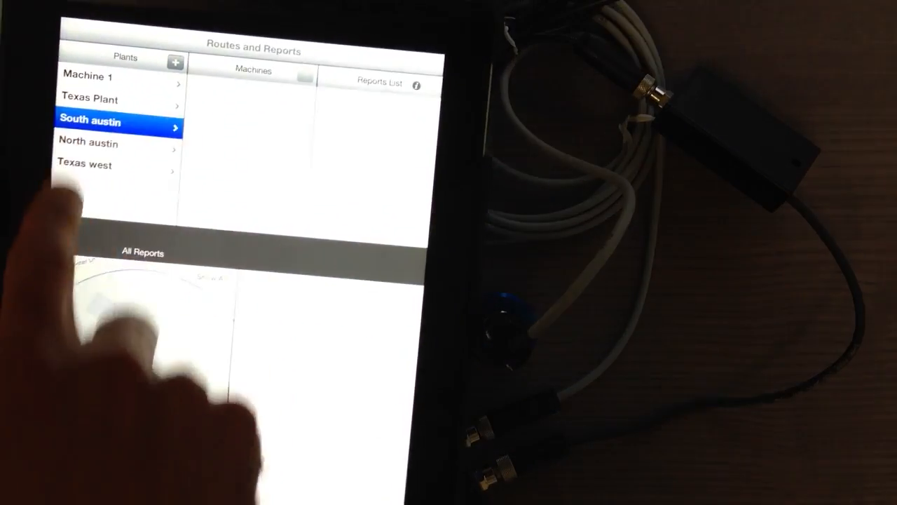
# Leave Routes and Reports and reach the Dropbox Backup App Data screen via General Settings
pyautogui.click(90, 98)
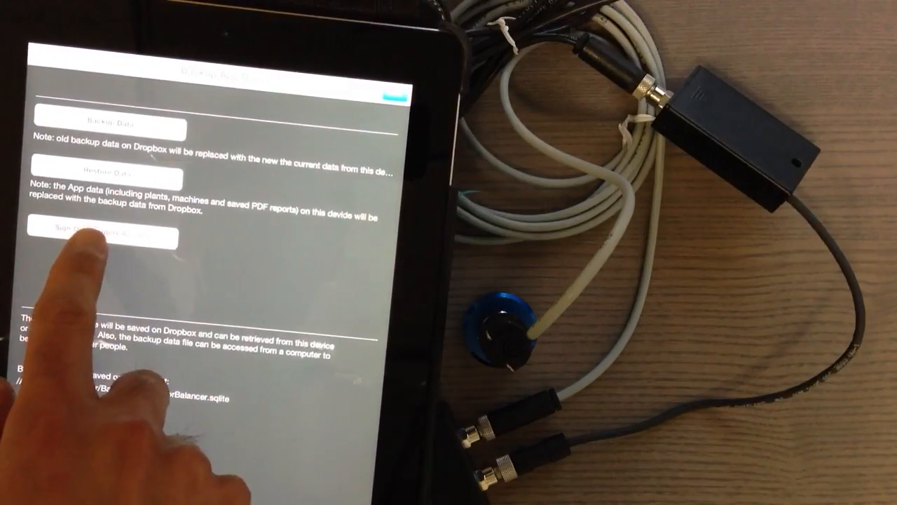
# Close Backup App Data to return to General Settings showing the Backup / Restore option
pyautogui.click(109, 228)
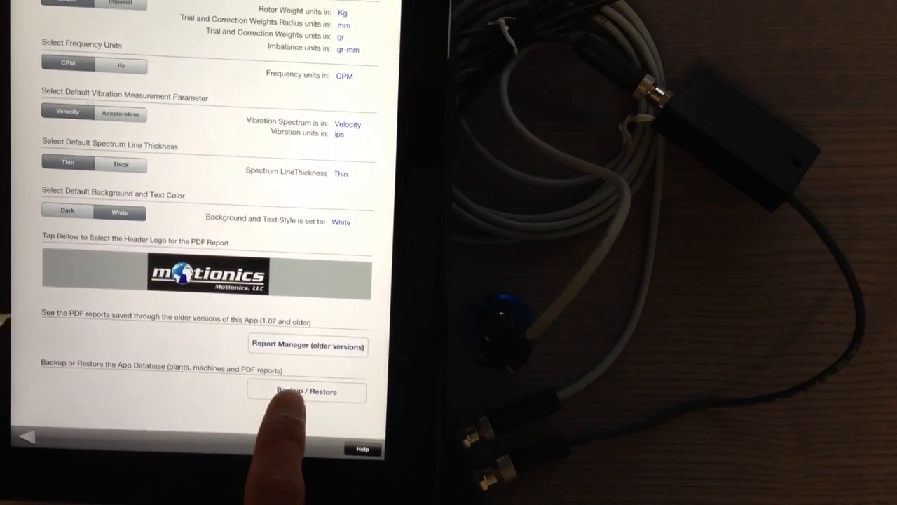
# Open Backup / Restore and start uploading the app database to Dropbox with Backup Data
pyautogui.click(306, 392)
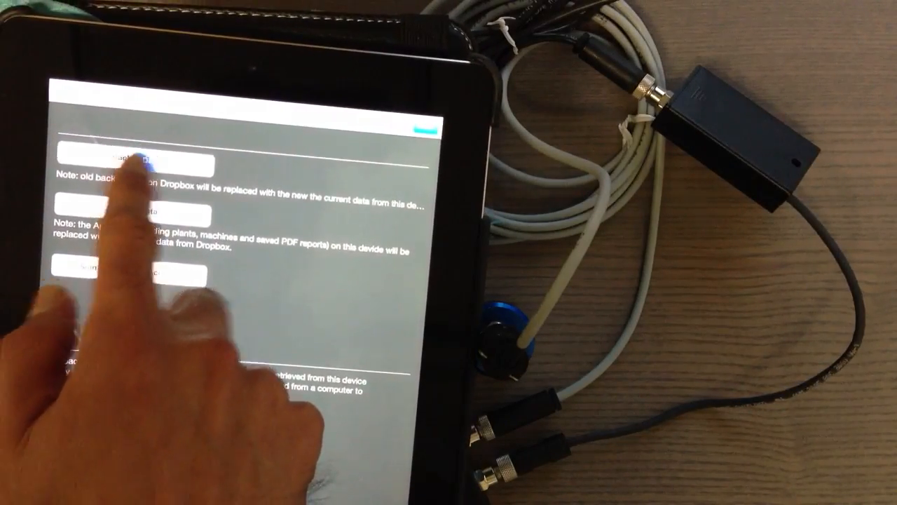
pyautogui.click(133, 153)
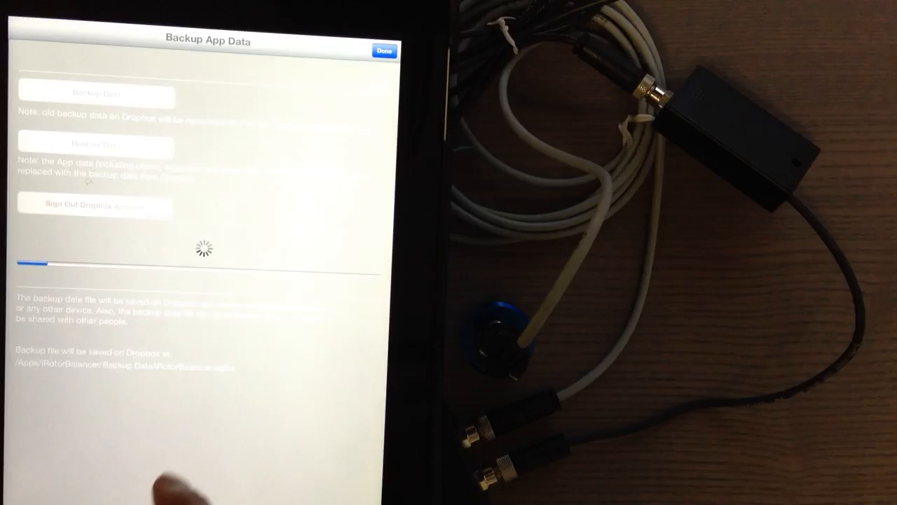